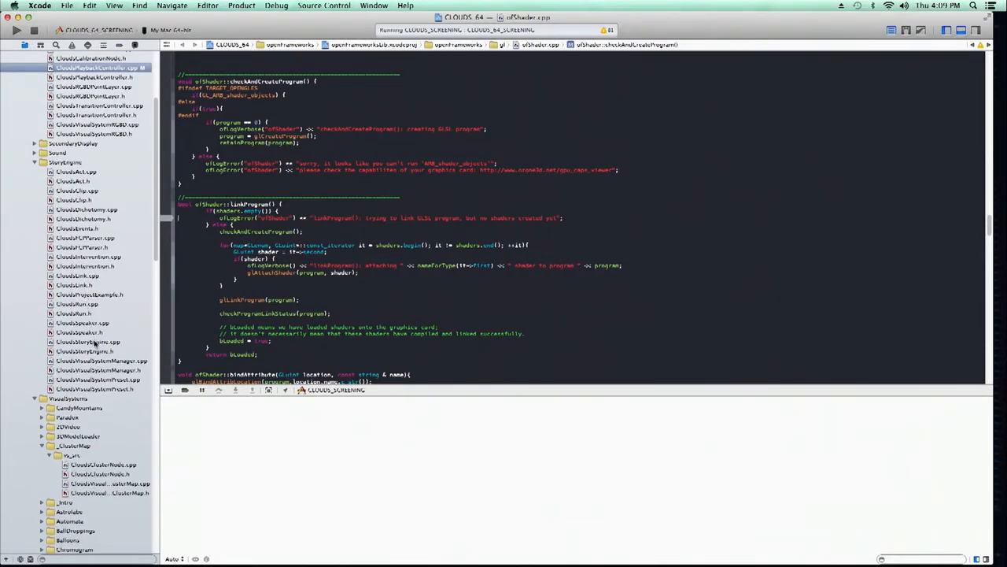
- Open CloudsStoryEngine.cpp and scroll through its buildAct function
left_click(87, 342)
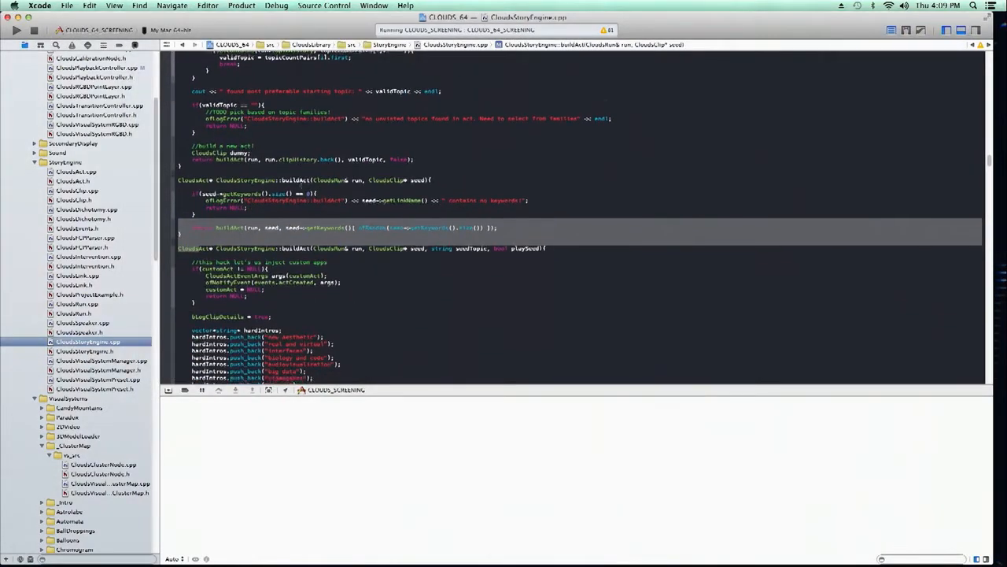
scroll("down", 3)
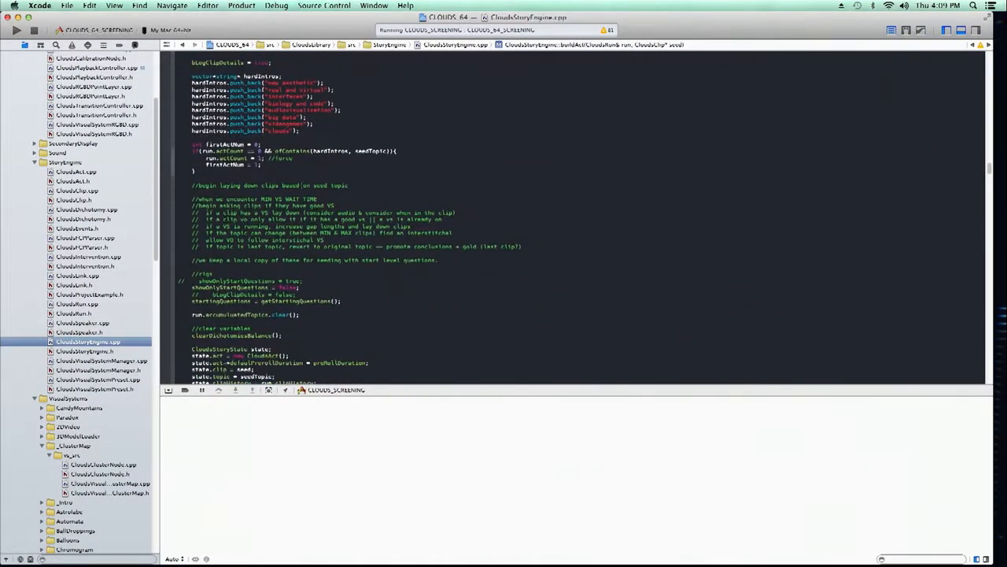
scroll("down", 3)
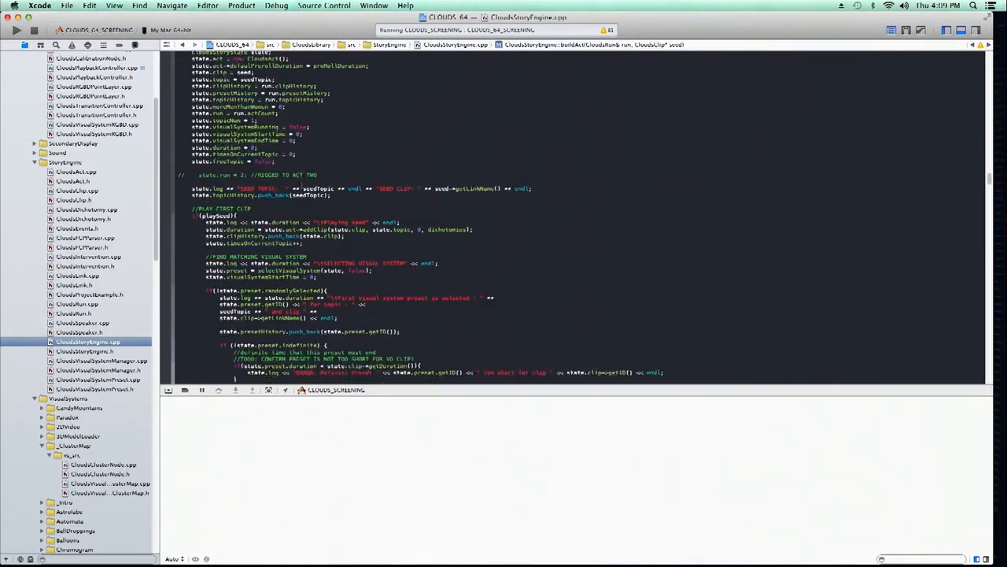
scroll("down", 3)
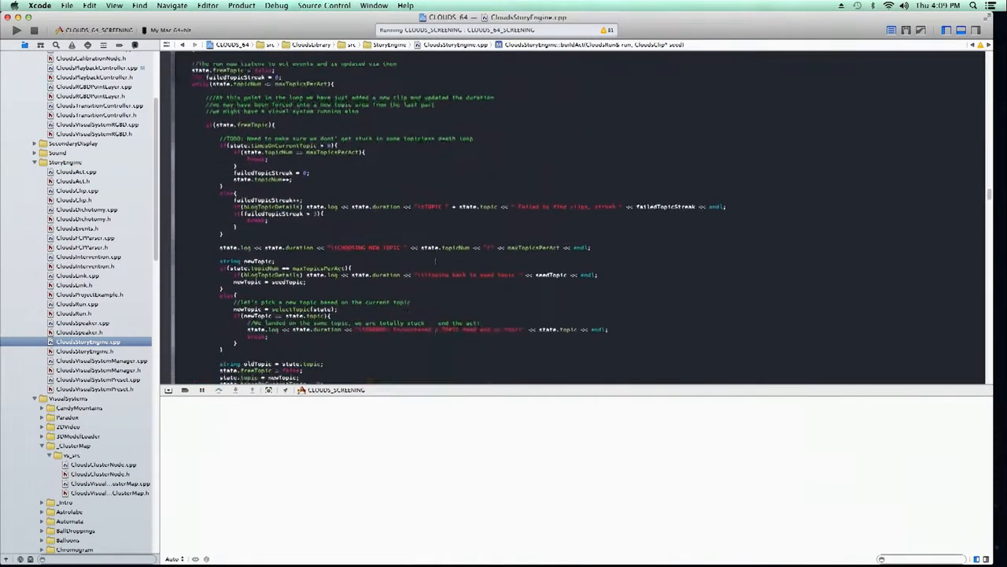
scroll("down", 3)
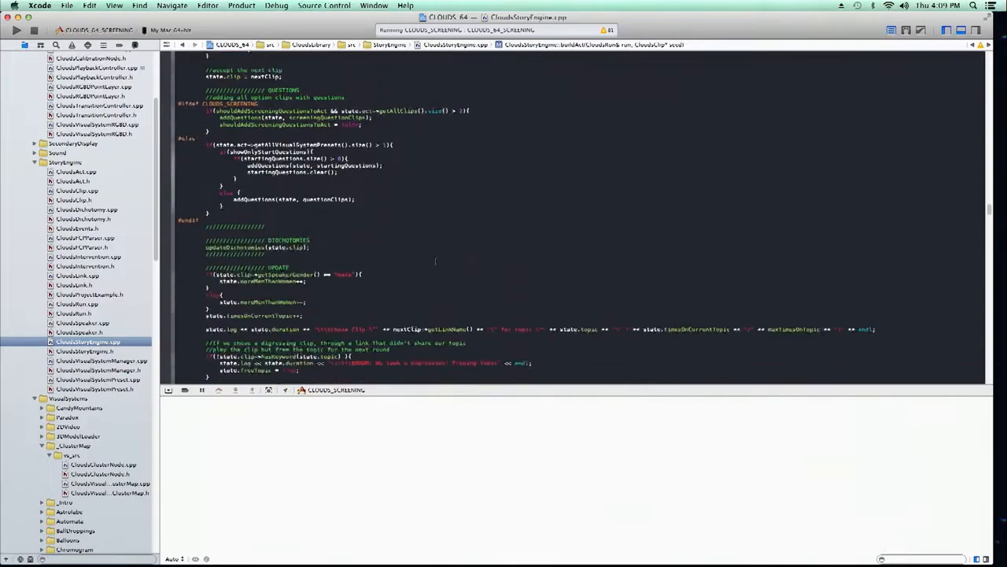
scroll("down", 3)
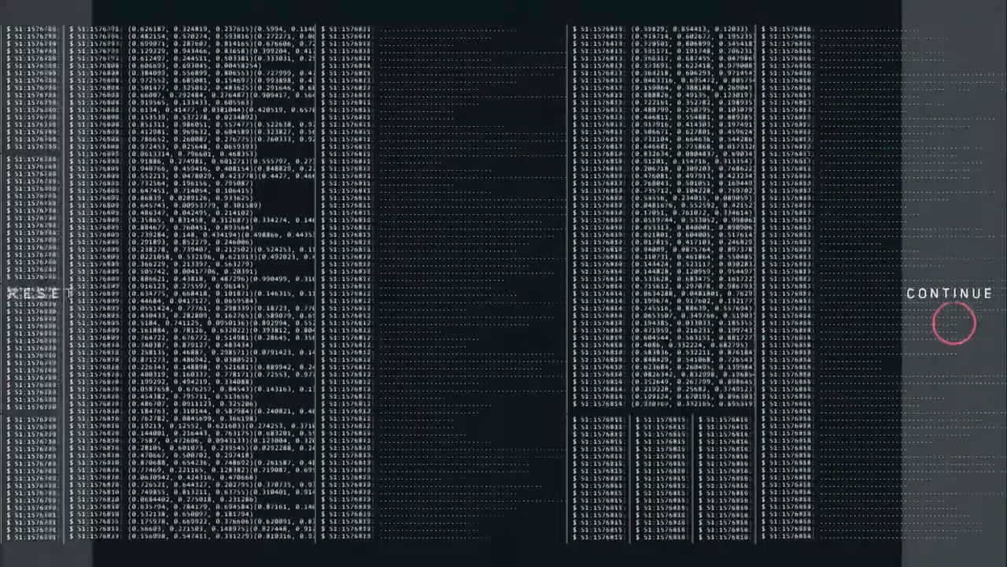
left_click(953, 329)
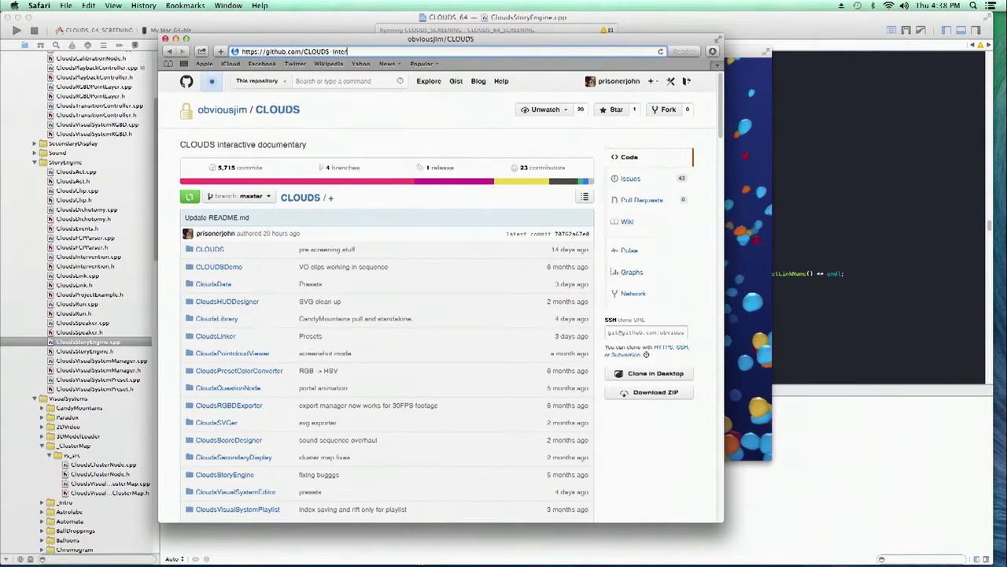
- Go to the CLOUDS-Interactive-Documentary organization page and open its CLOUDS repository
type("Interactive Document")
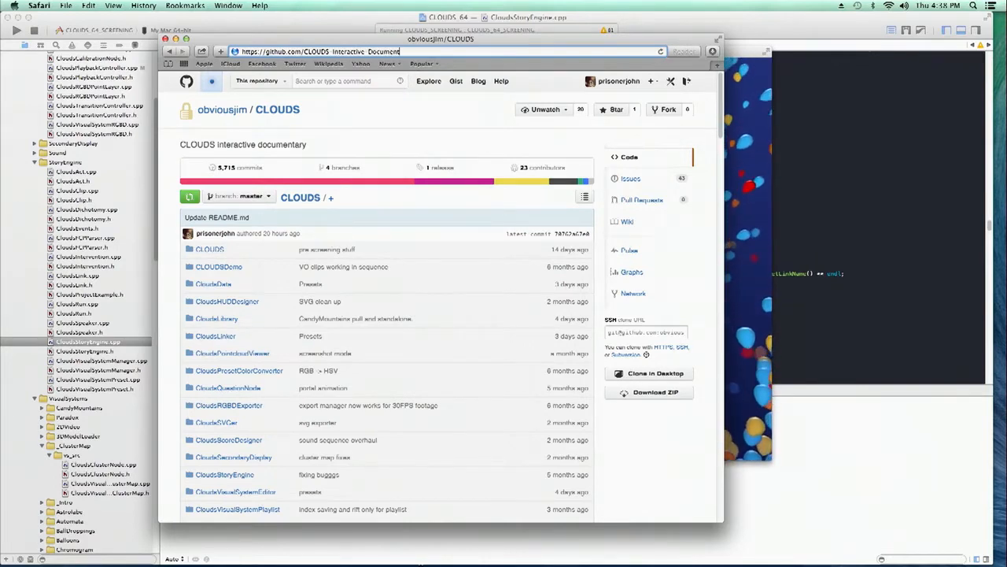
left_click(235, 110)
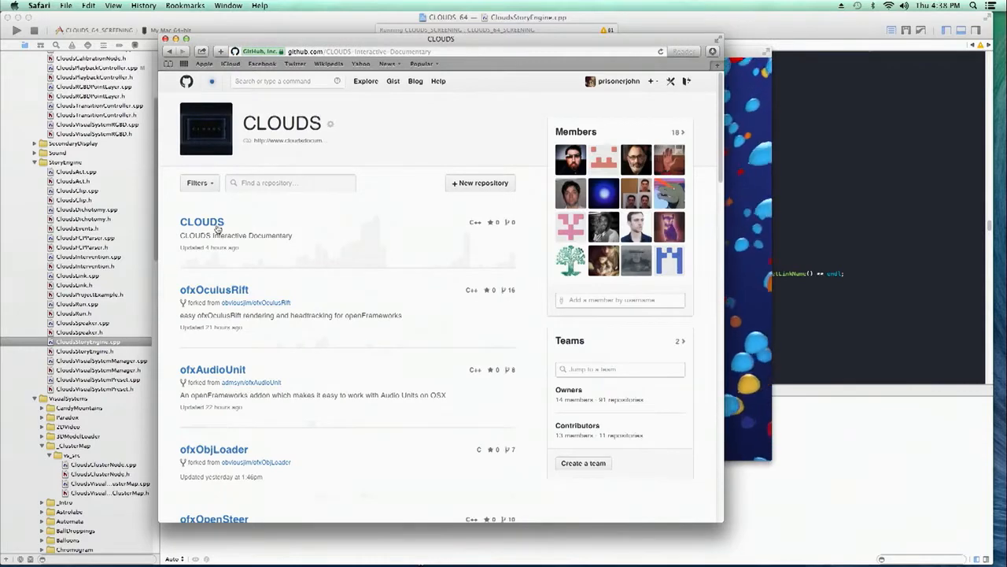
left_click(202, 221)
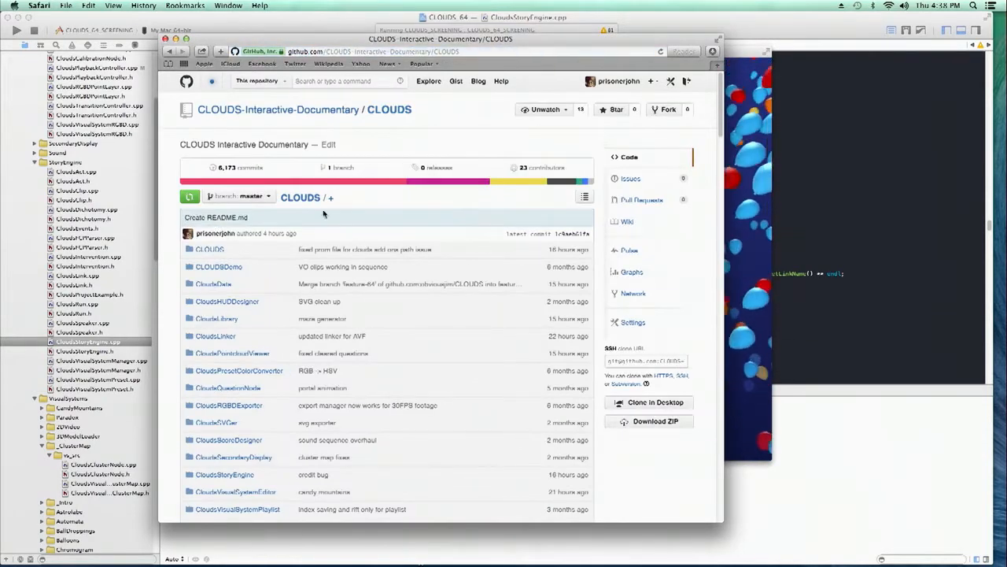
mouse_move(248, 216)
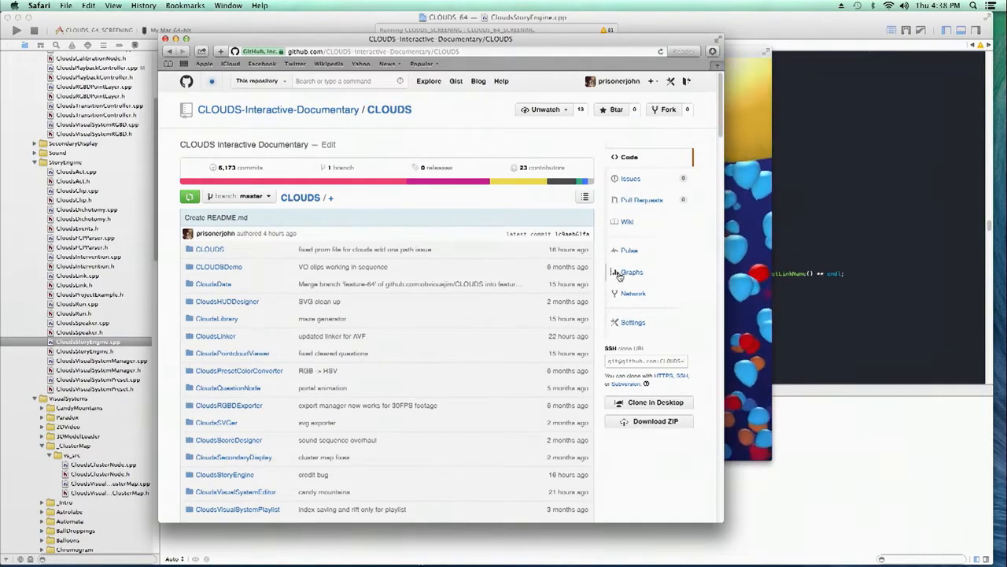
- Open the CLOUDS repository's contributor Graphs page
left_click(630, 271)
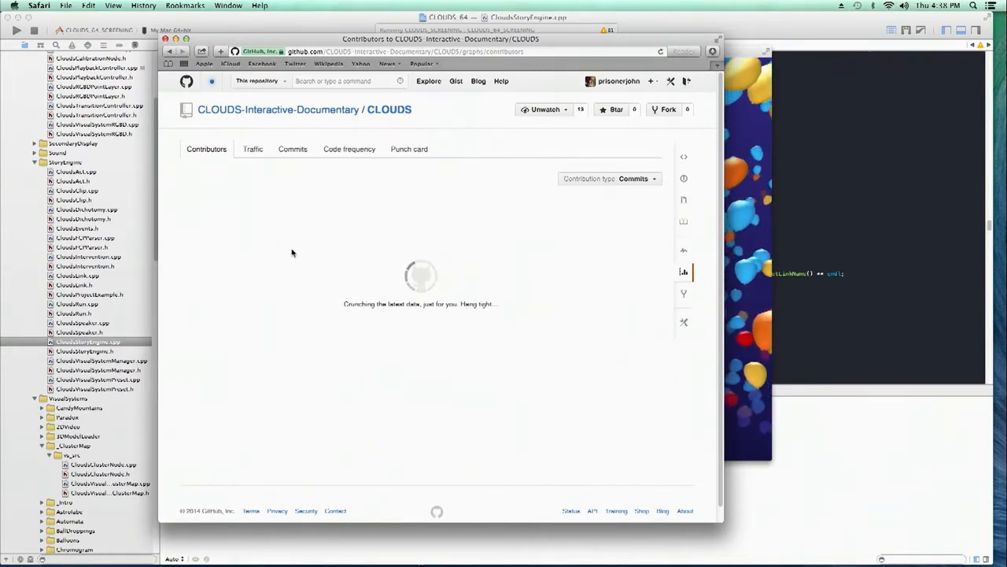
mouse_move(277, 250)
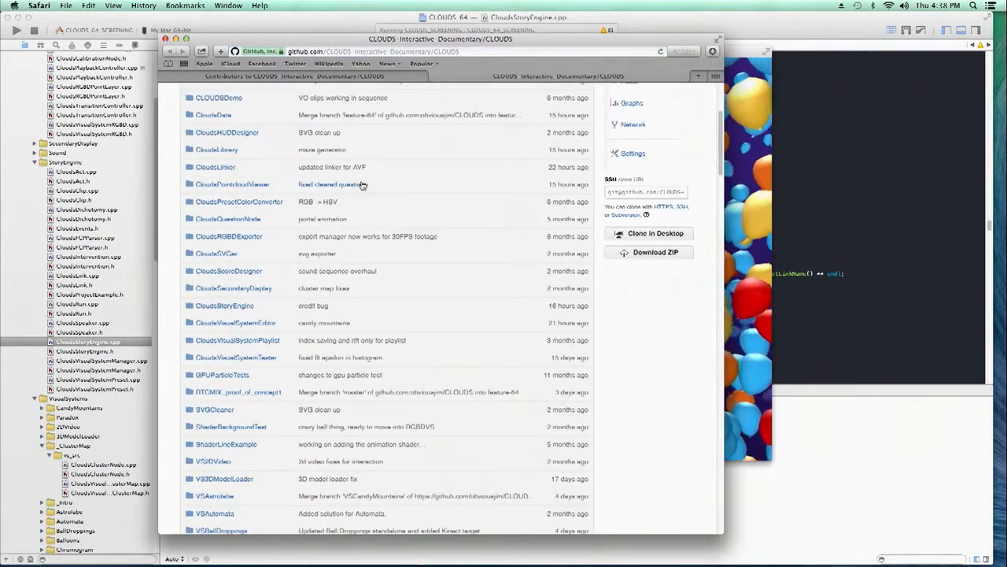
- Scroll through the CLOUDS README's introduction, Set Up steps and Structure section
scroll("down", 3)
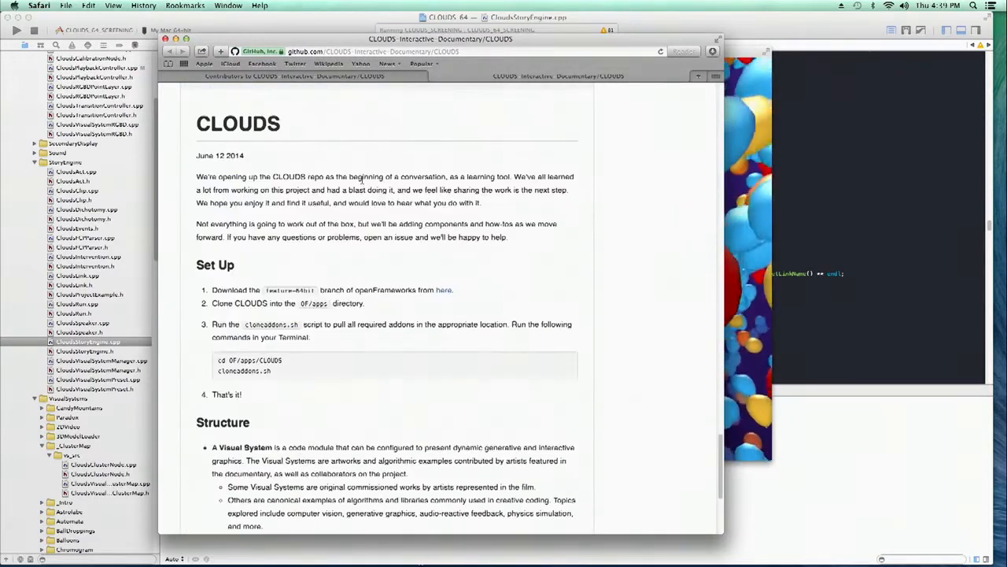
scroll("down", 3)
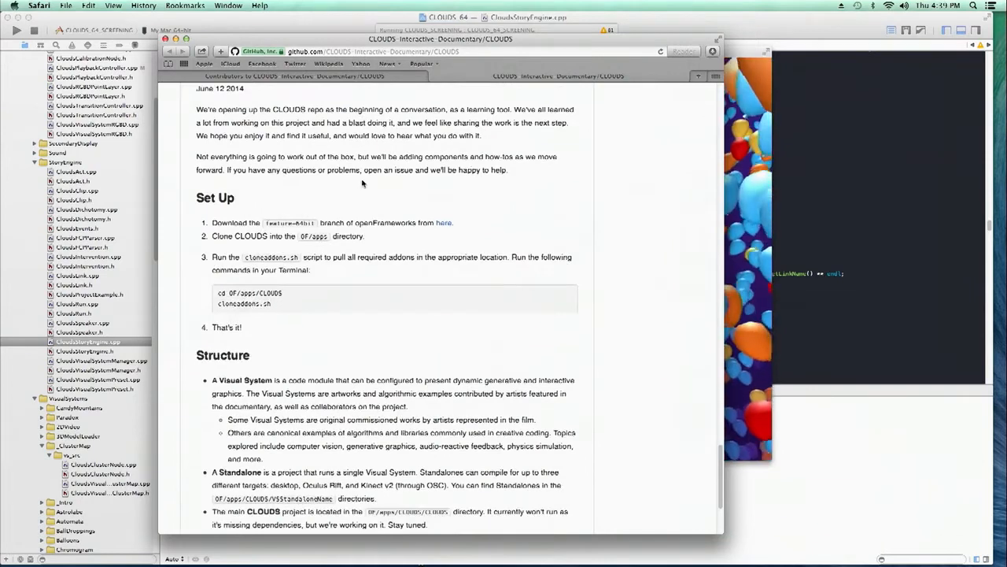
scroll("down", 3)
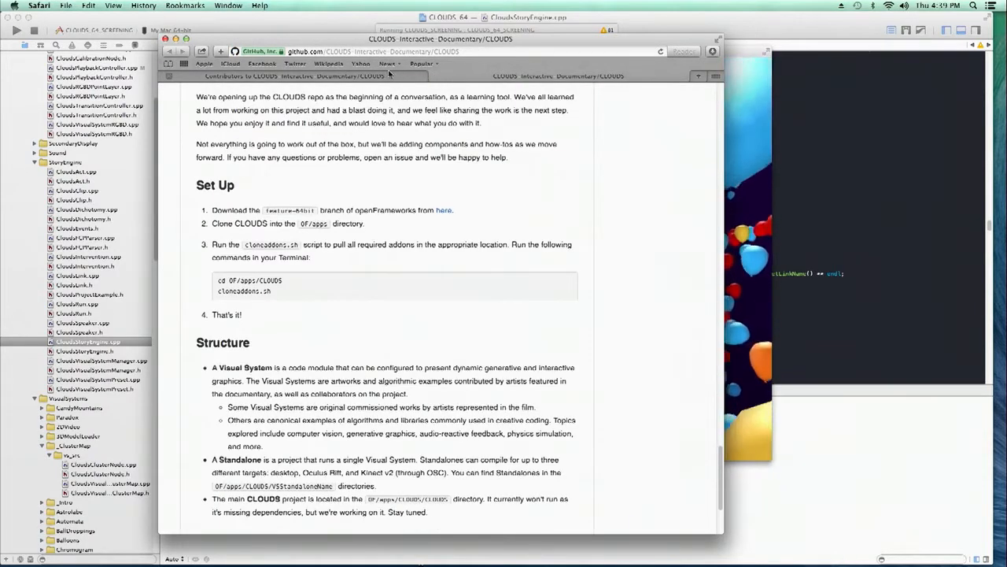
mouse_move(391, 77)
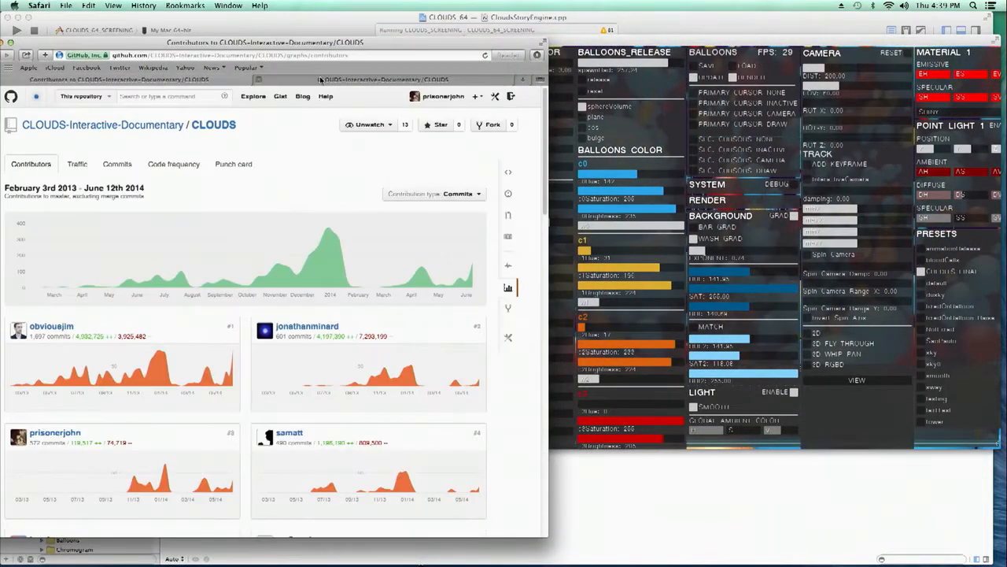
- Scroll down the loaded contributors graph page
scroll("down", 3)
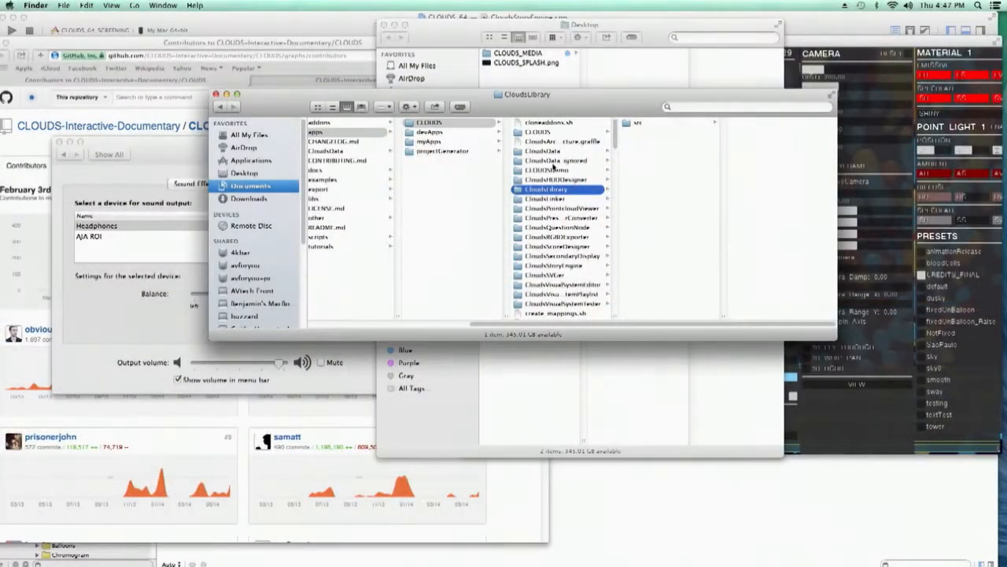
- Enter CloudsData's graph folder and select CLOUDSClusterMap.svg to preview it
left_click(543, 151)
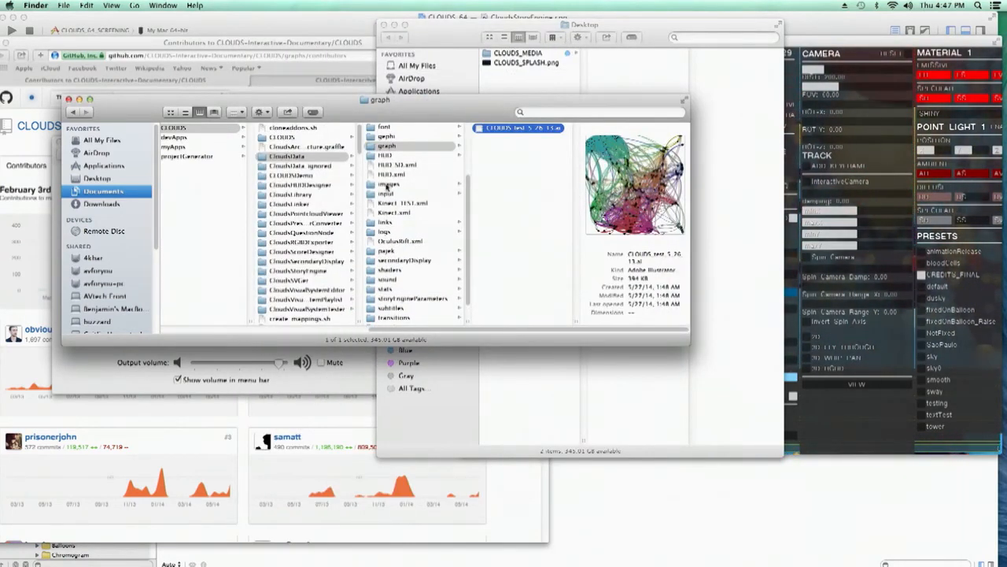
left_click(392, 136)
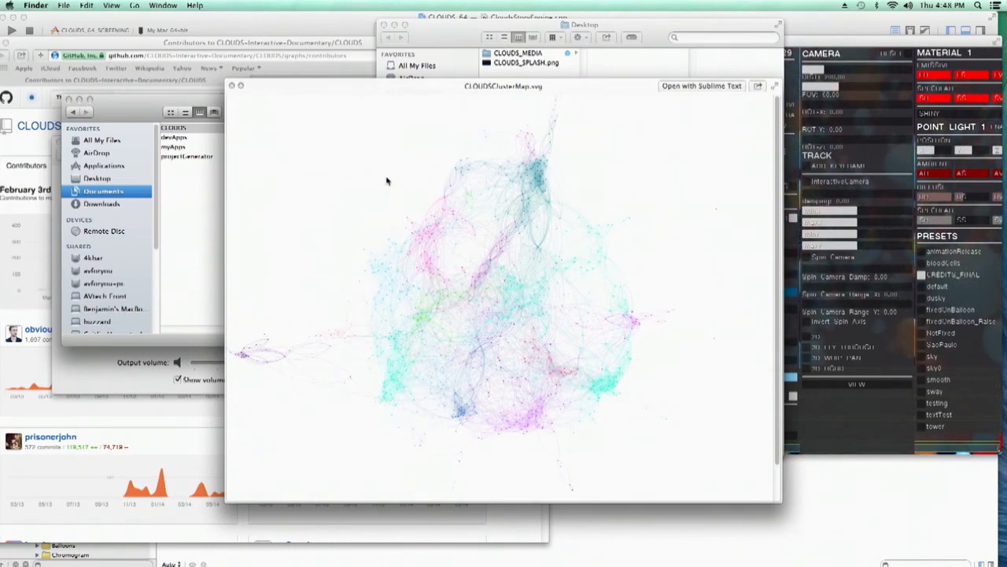
mouse_move(442, 114)
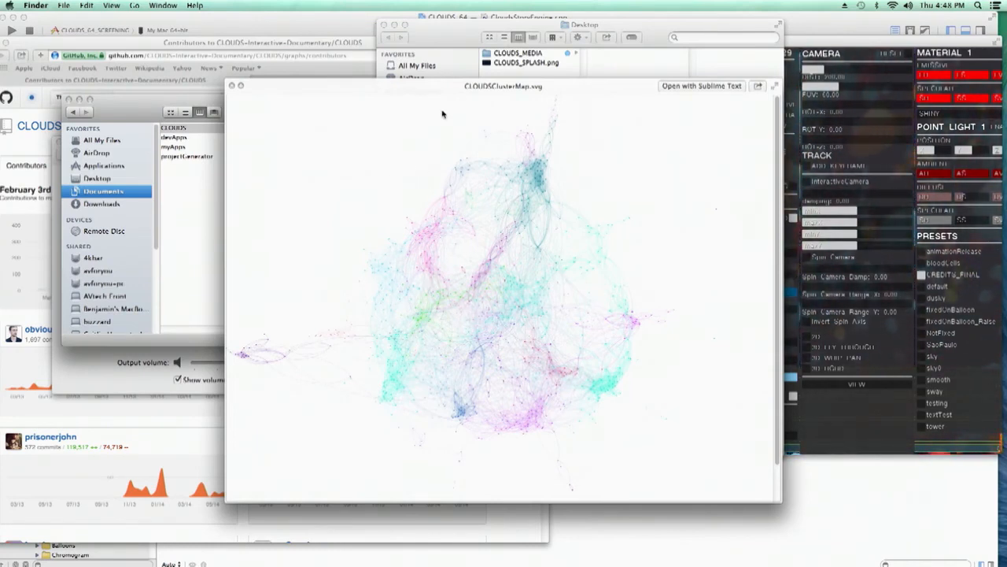
- Drag the CLOUDSClusterMap.svg Quick Look preview up and left
left_click_drag(503, 86, 462, 61)
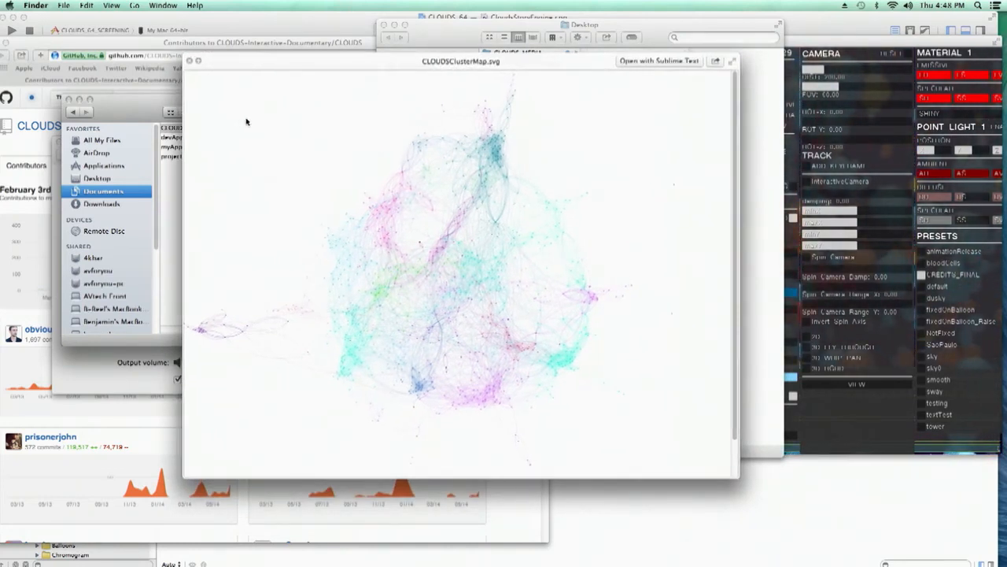
mouse_move(138, 125)
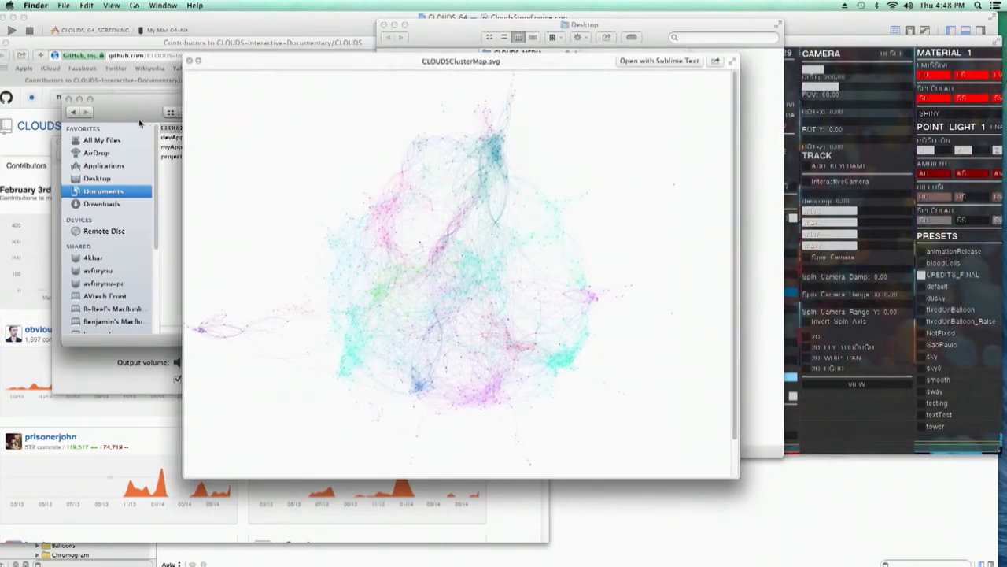